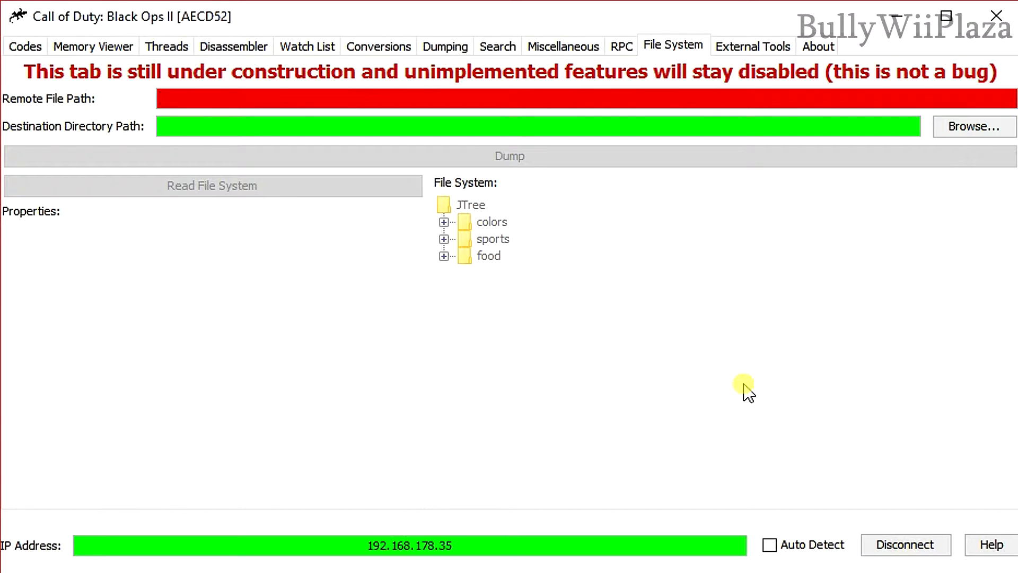
Step: Enter /vol/content/afghanistan_gump_arena.ipak as the Remote File Path
click(159, 99)
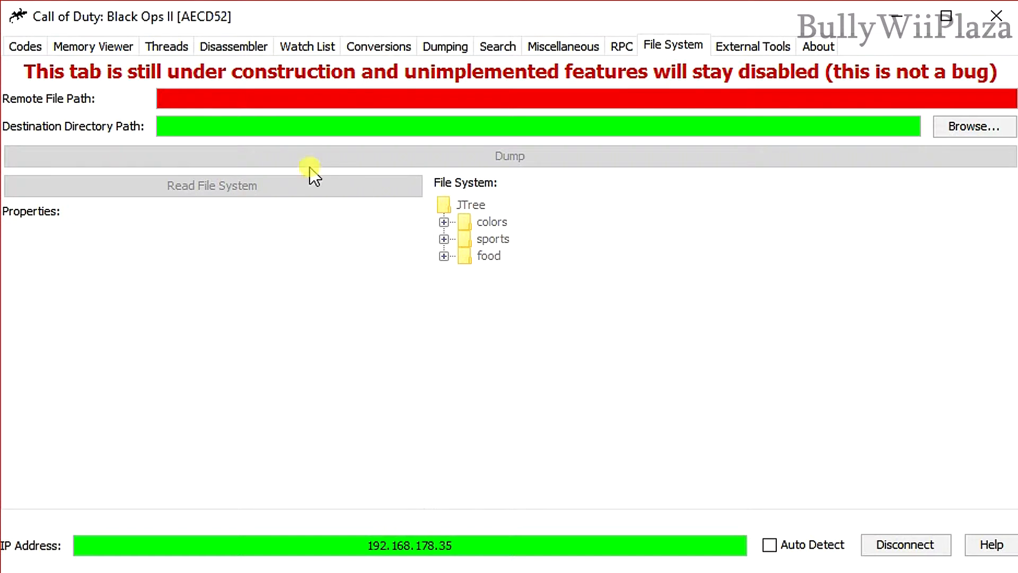
text(/vol/content/afghanistan_gump_arena.ipak)
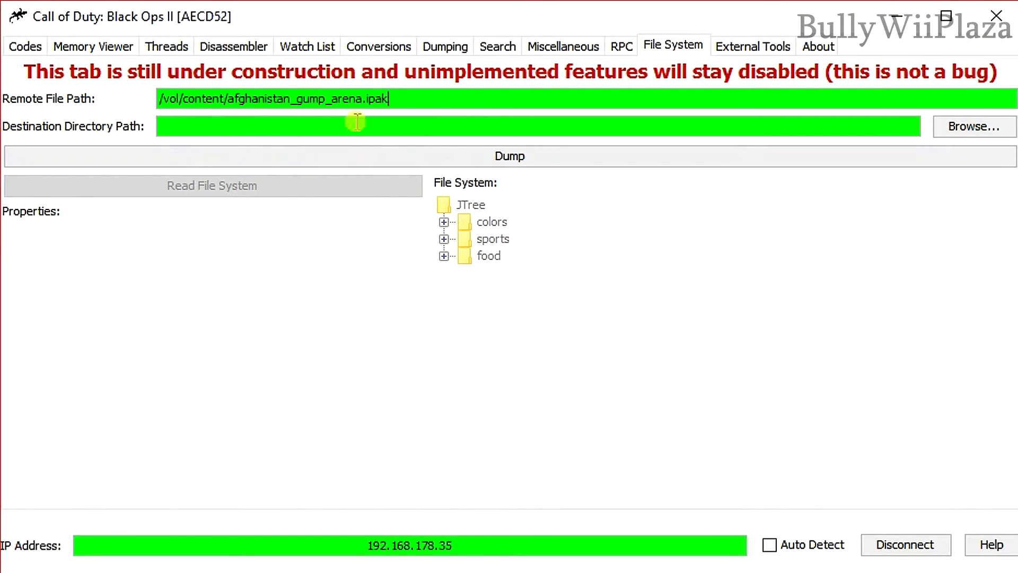
mouse_move(141, 42)
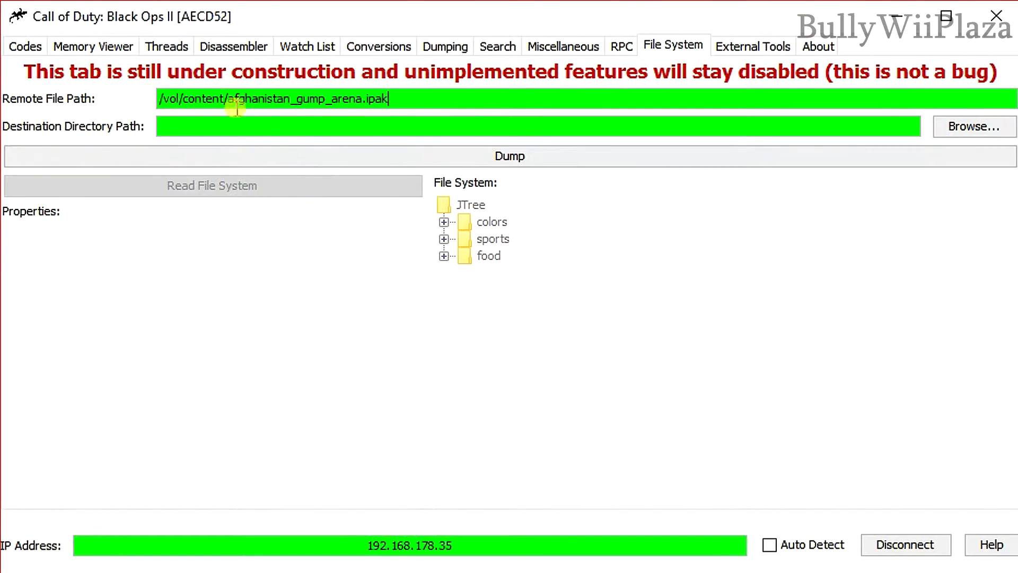
mouse_move(597, 250)
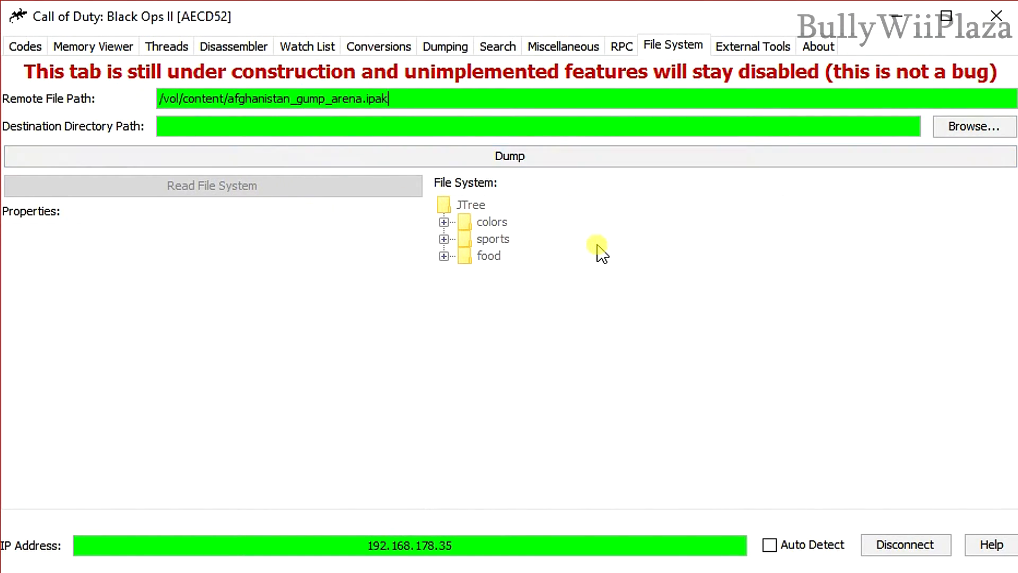
Step: Browse to and choose the Dumped folder in the JGecko U directory as destination
click(973, 126)
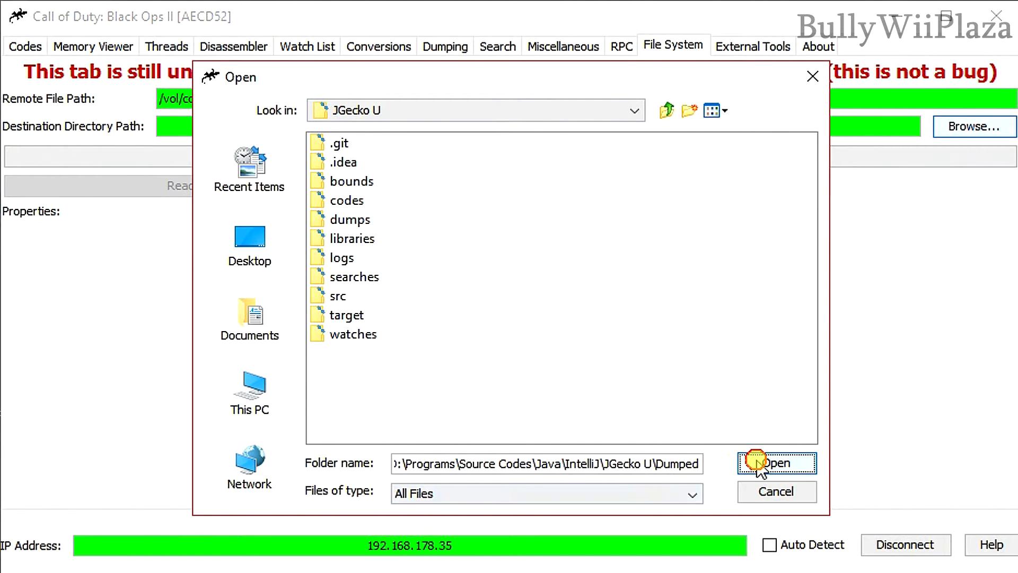
click(776, 463)
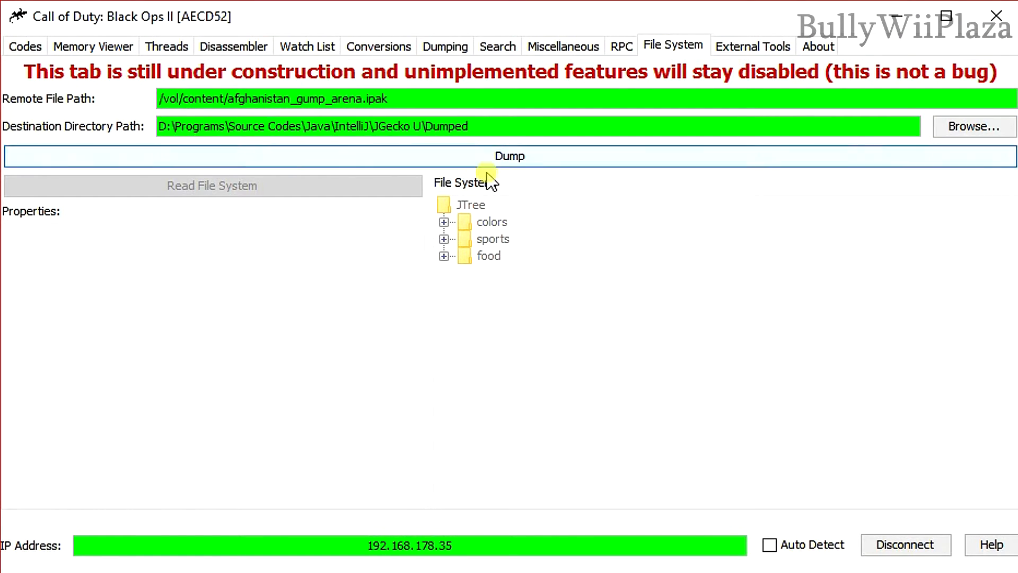
Step: Dump the .ipak file locally and acknowledge the Success dialog with OK
click(510, 156)
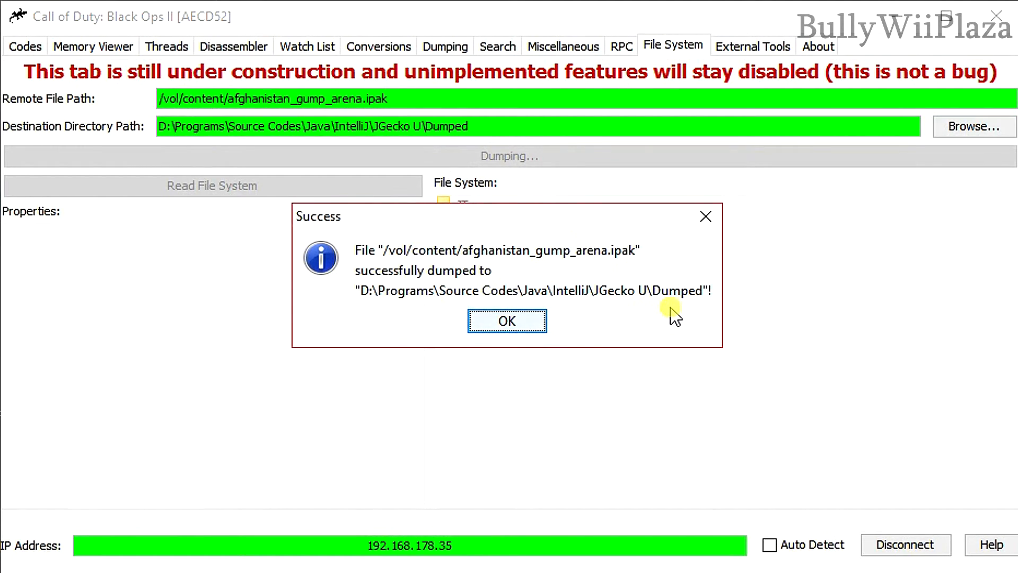
click(507, 320)
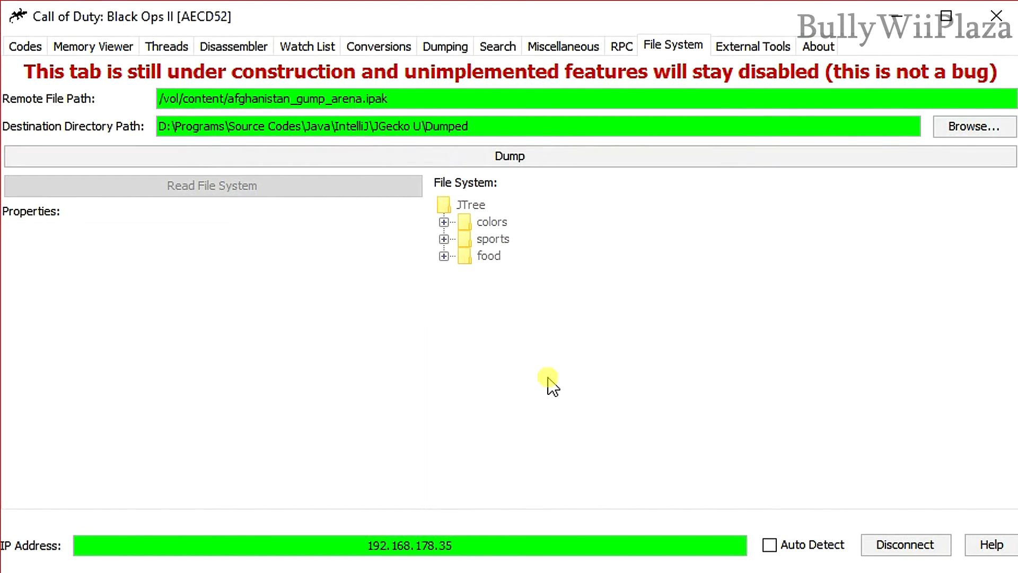